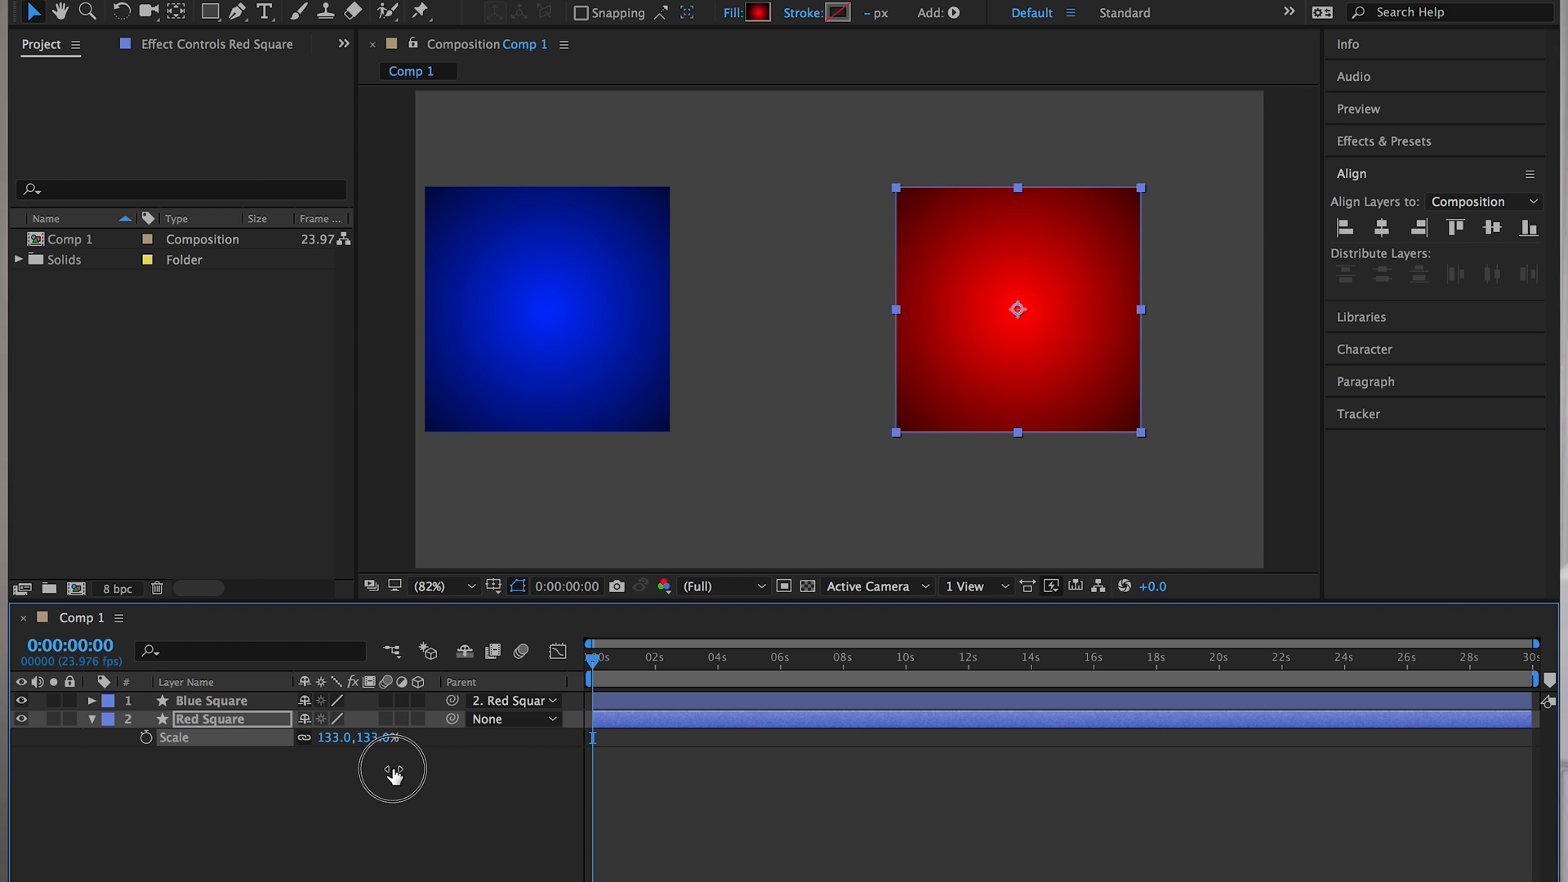
Scrub Red Square's scale so Blue Square follows, then set Blue Square's parent to None
{"action": "left_click_drag", "start_coordinate": [392, 737], "coordinate": [326, 737]}
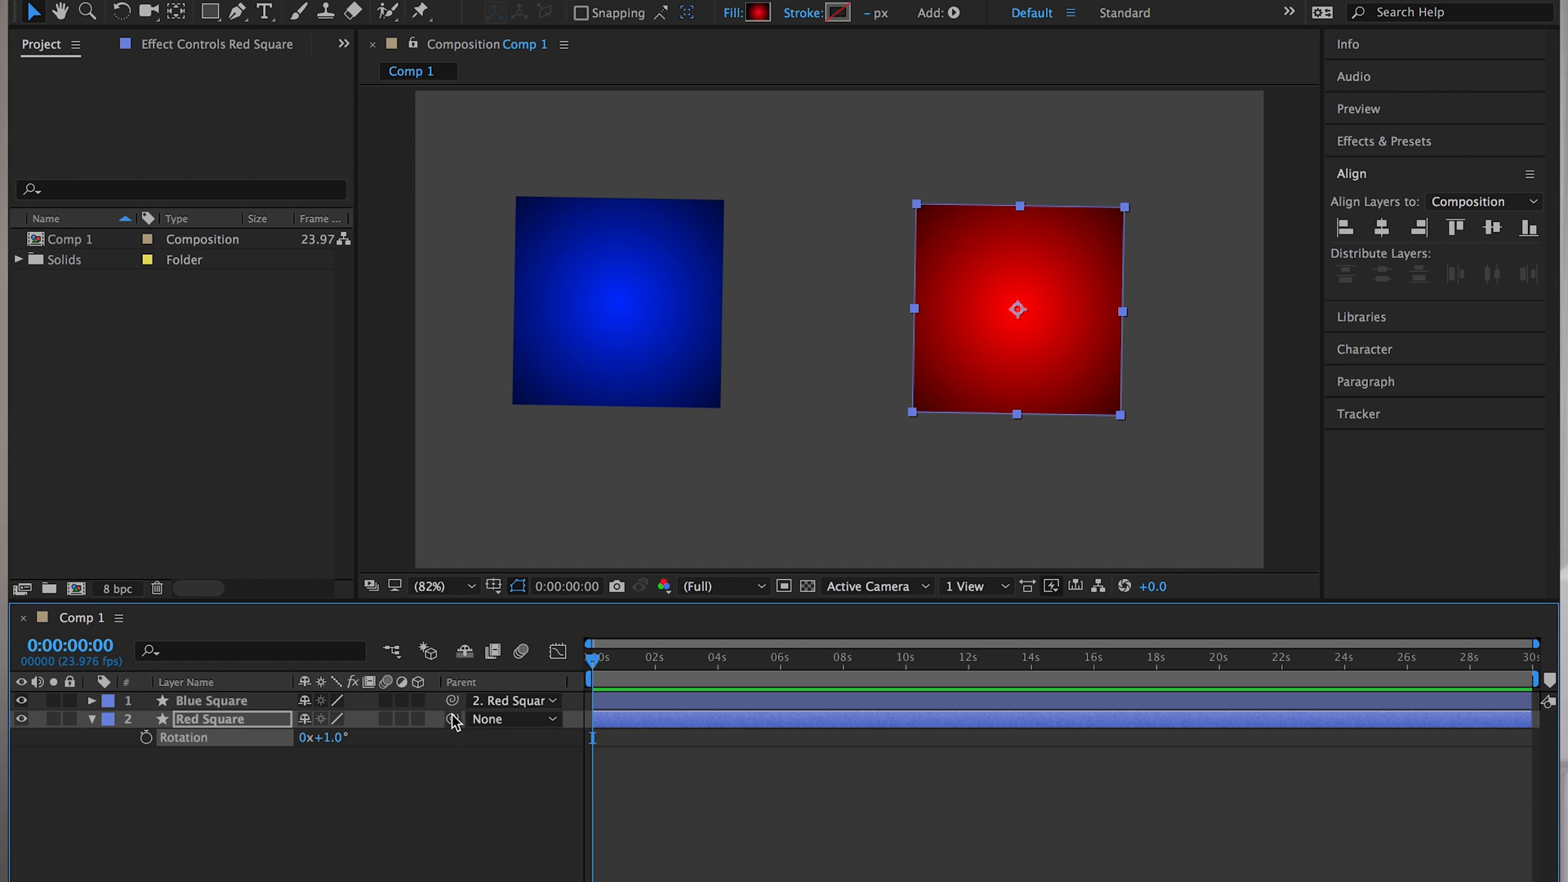
{"action": "left_click", "coordinate": [513, 700]}
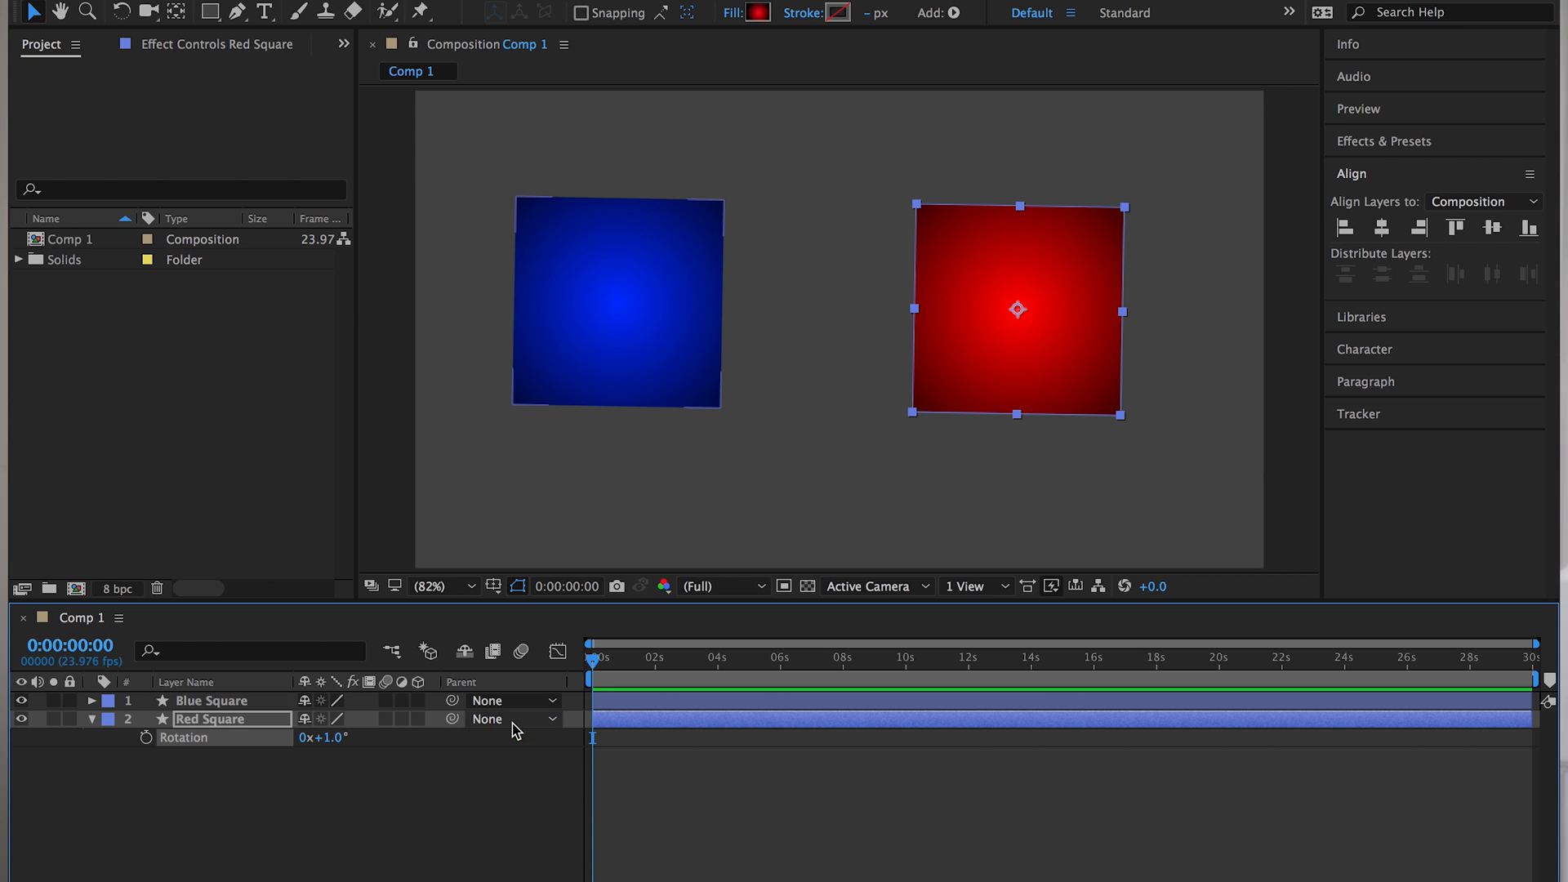